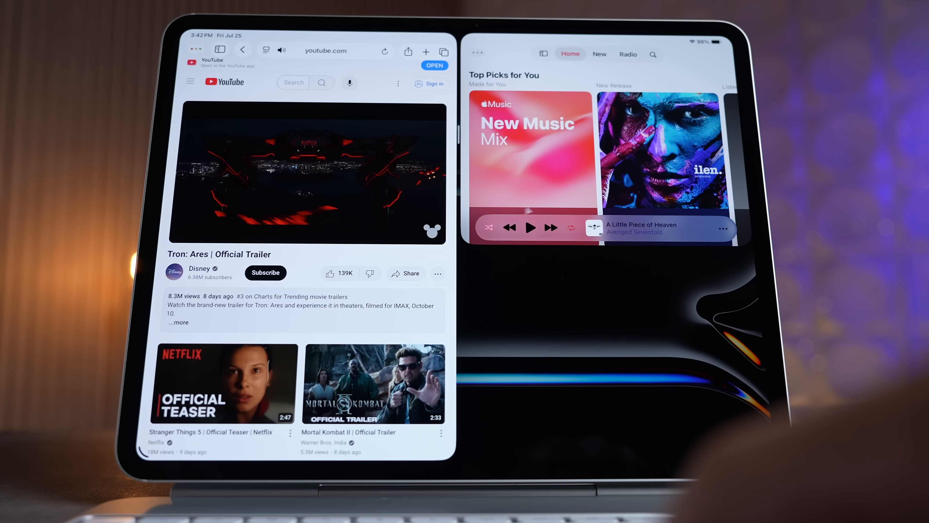
# Play the Apple Music song and the Tron: Ares trailer together, then resume the song after it pauses
pyautogui.click(531, 228)
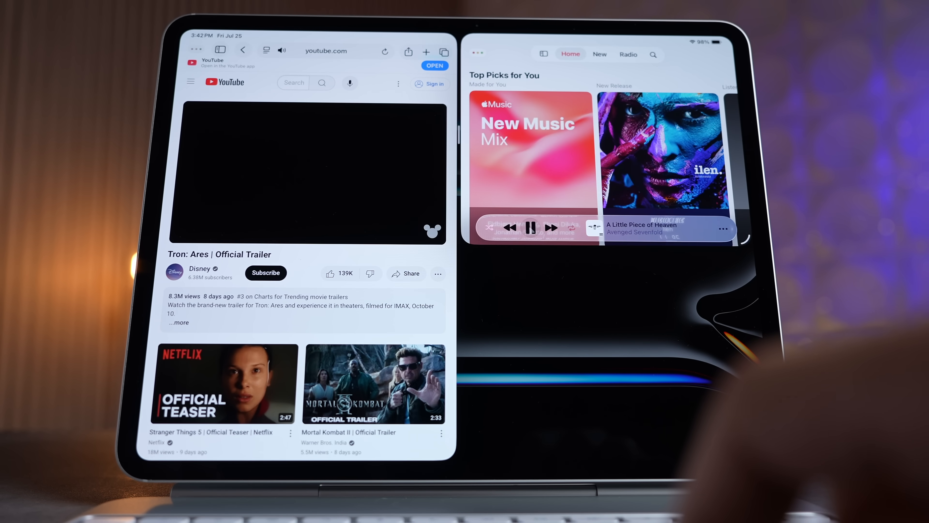
pyautogui.click(309, 170)
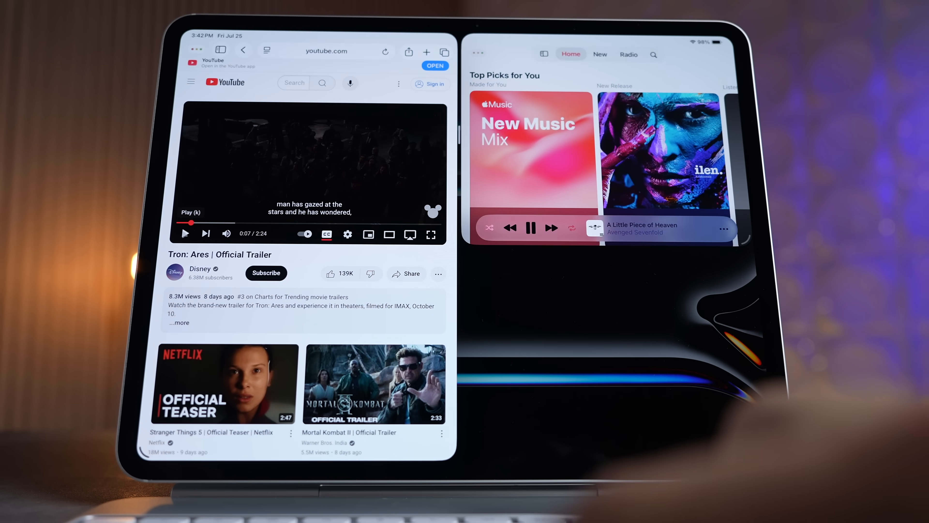
pyautogui.click(530, 228)
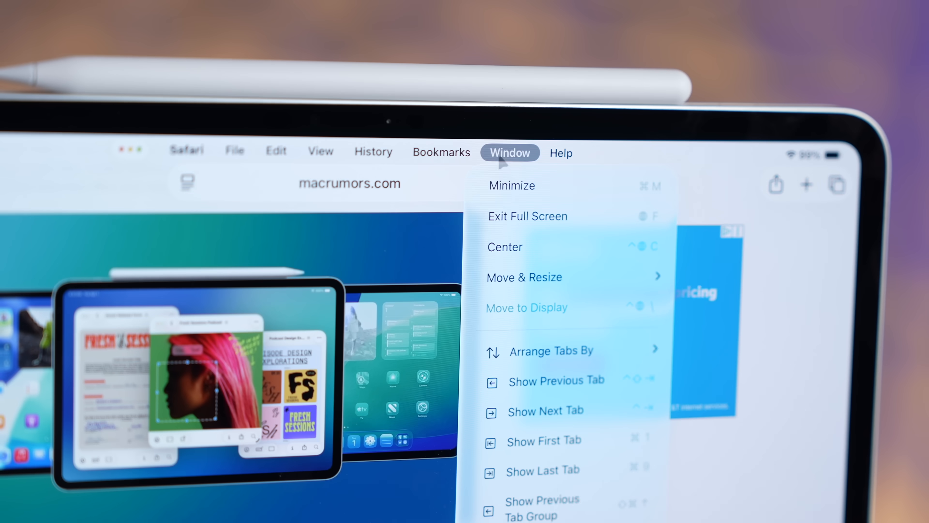
# Review the History menu commands, then the Safari app menu with settings and profiles
pyautogui.click(372, 151)
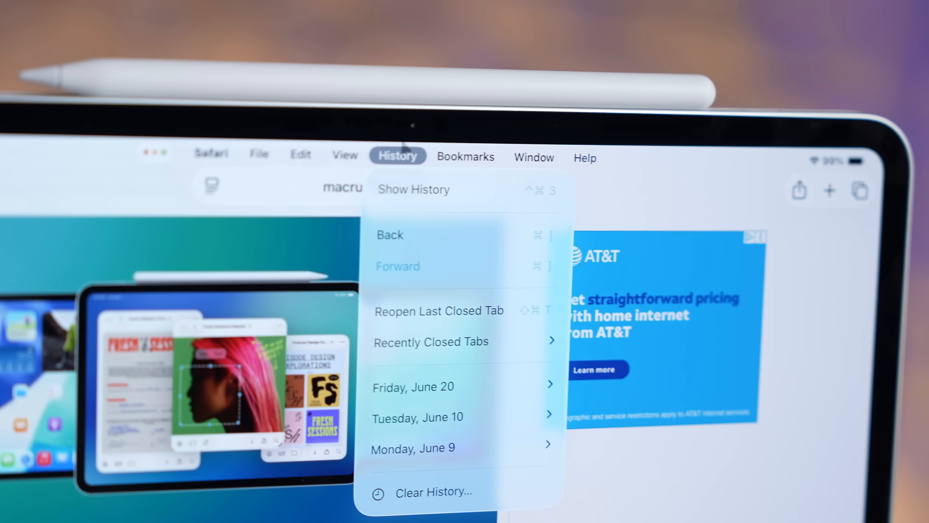
pyautogui.click(360, 175)
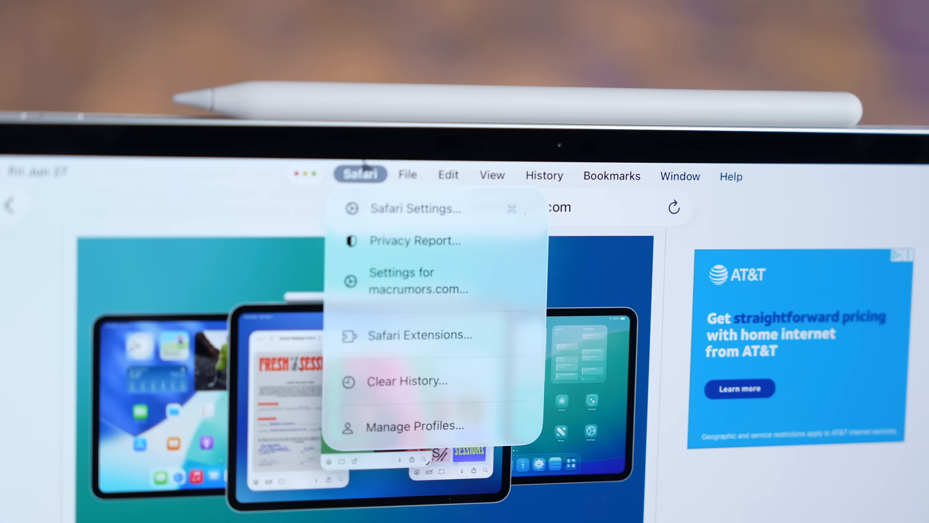